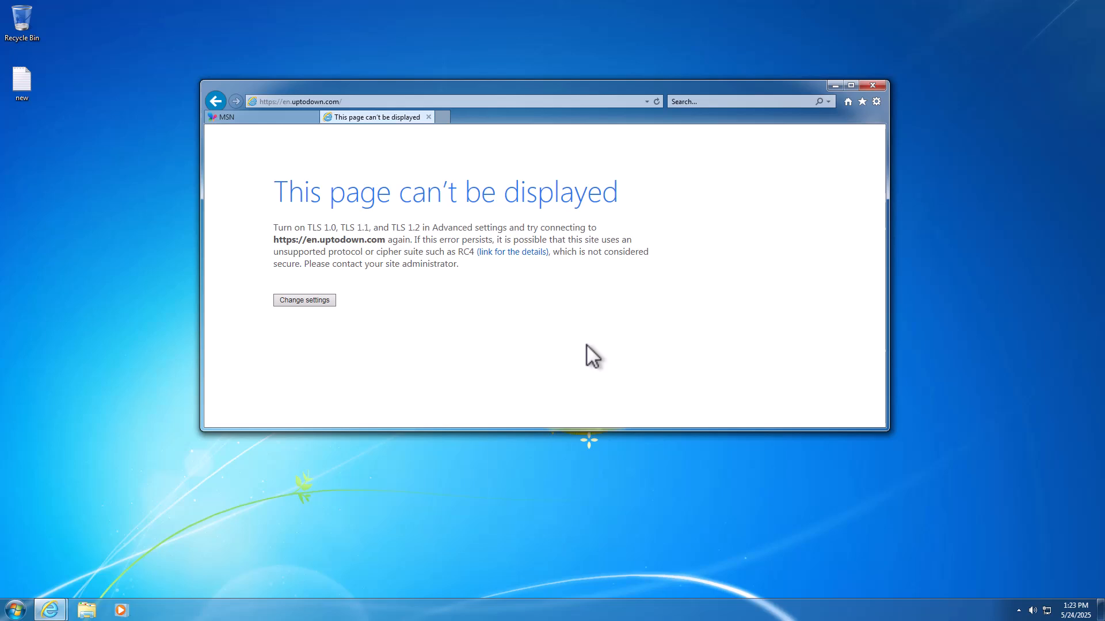
pyautogui.moveTo(598, 347)
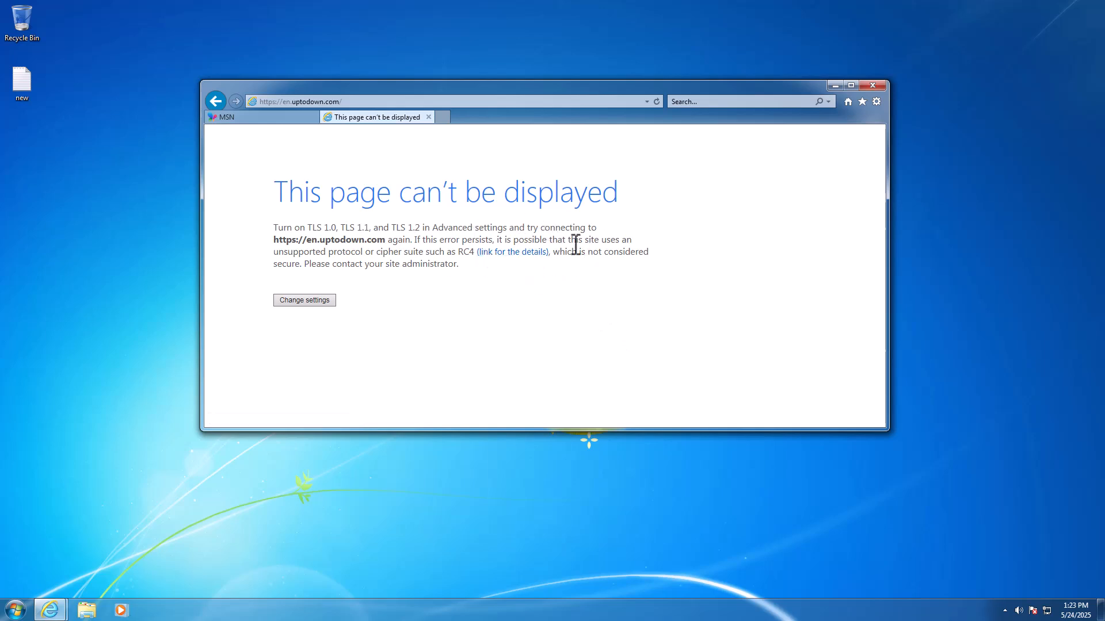
pyautogui.moveTo(530, 227)
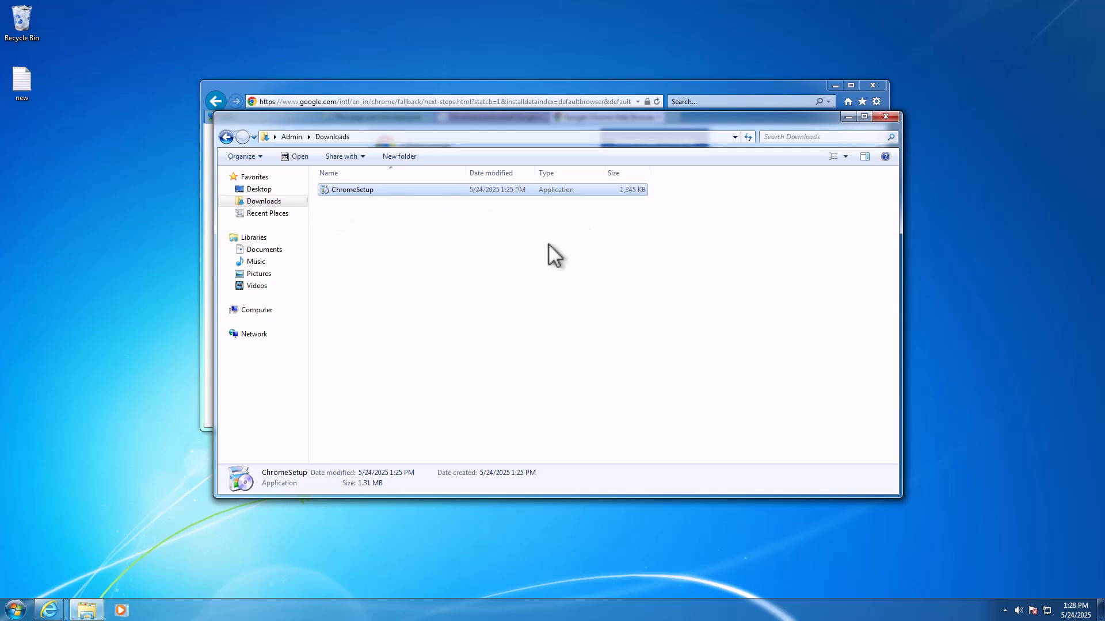
pyautogui.moveTo(619, 241)
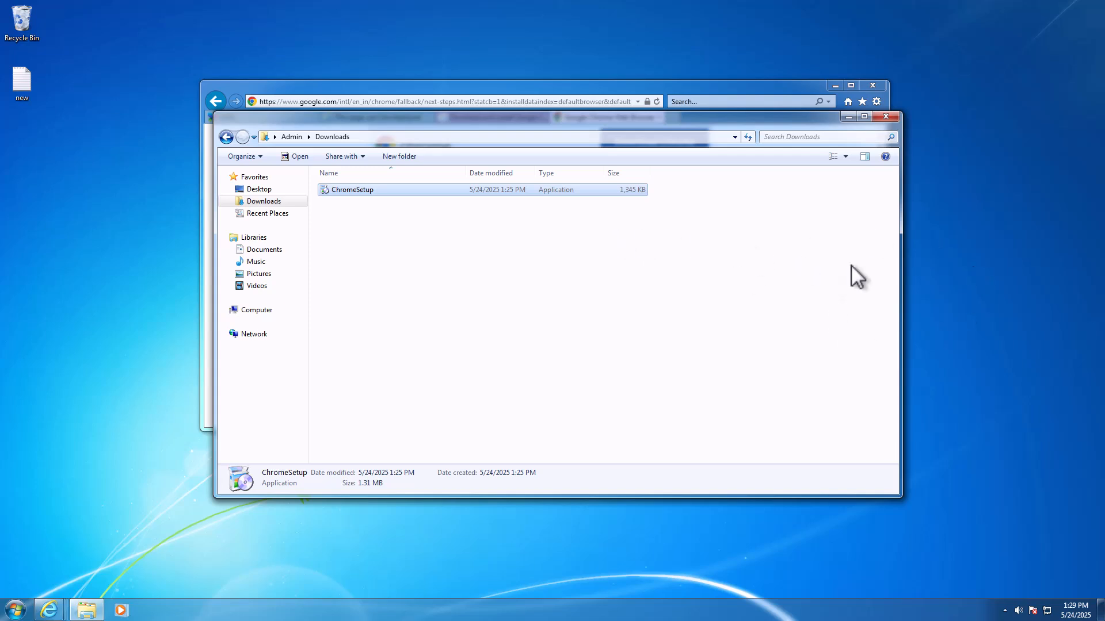
pyautogui.moveTo(931, 252)
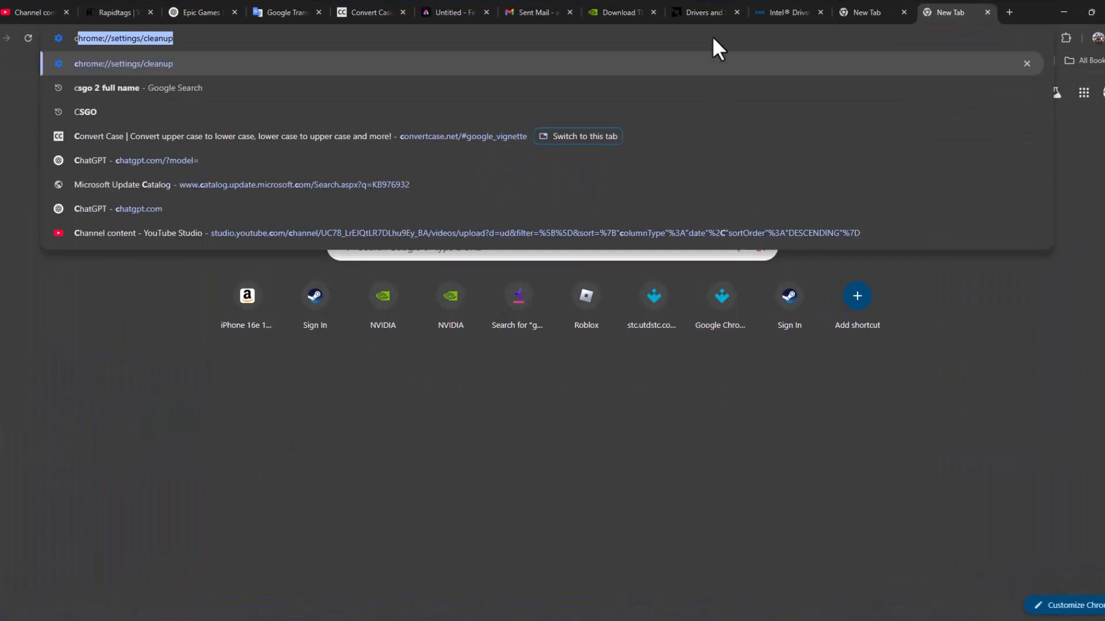
# Step: Search Google for 'chrome old version download' from the address bar
pyautogui.write('chrome')
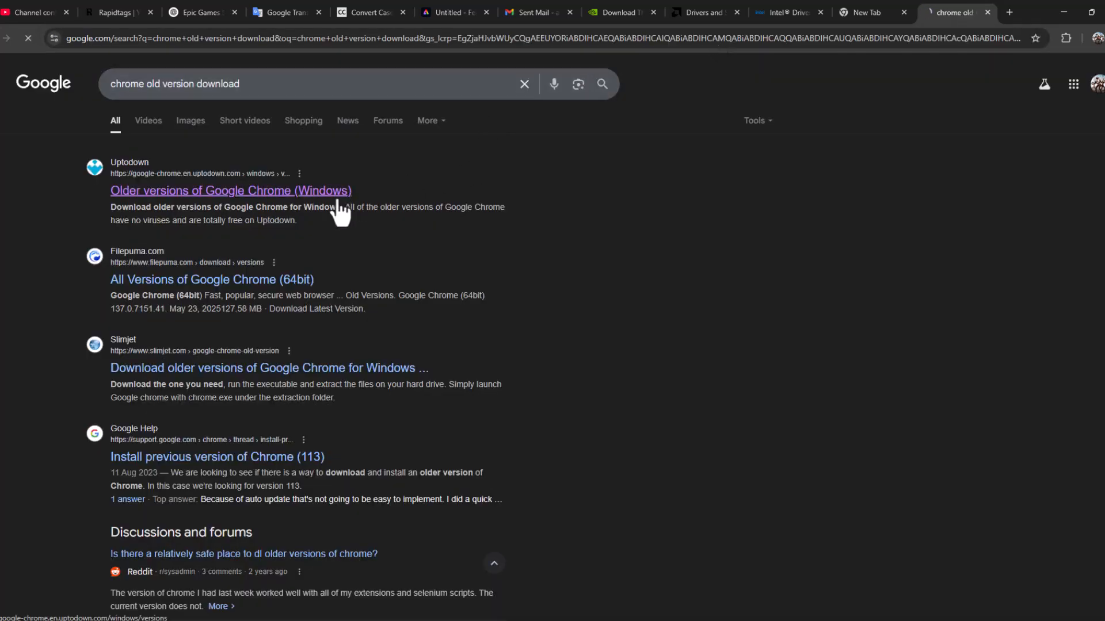
# Step: Expand Uptodown's older Chrome versions list with SEE MORE back to version 104 (August 2022)
pyautogui.click(230, 190)
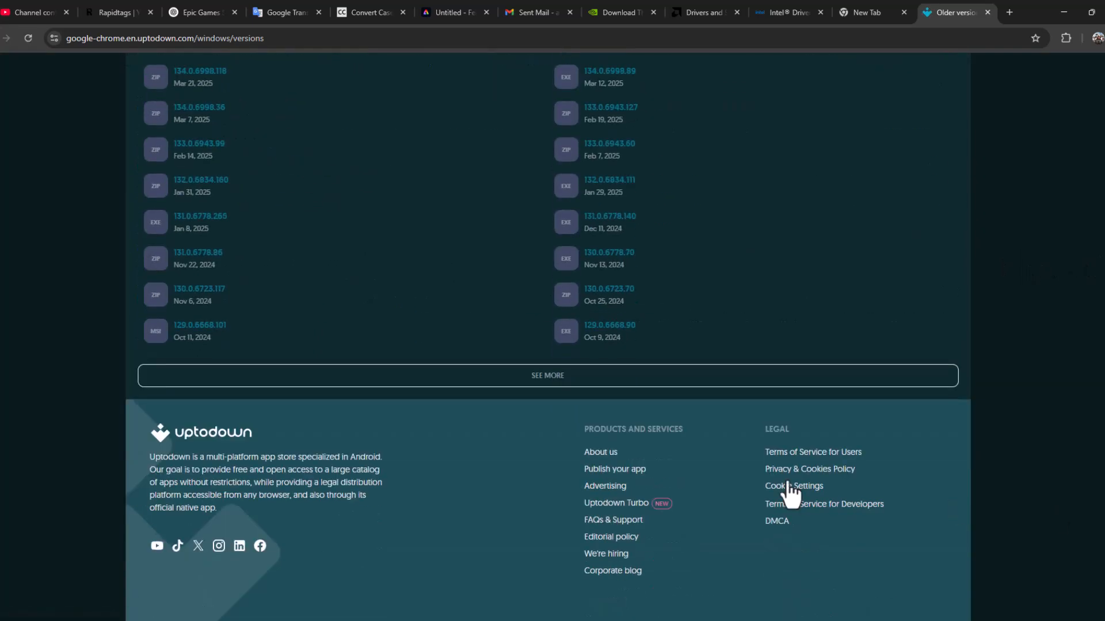
pyautogui.scroll(-3)
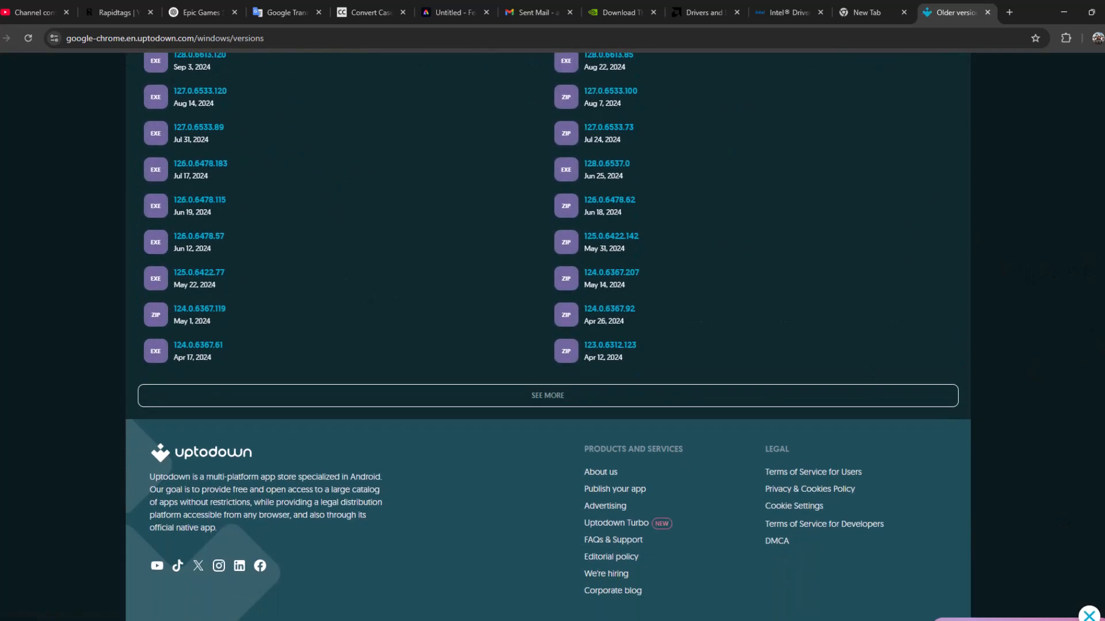
pyautogui.scroll(-3)
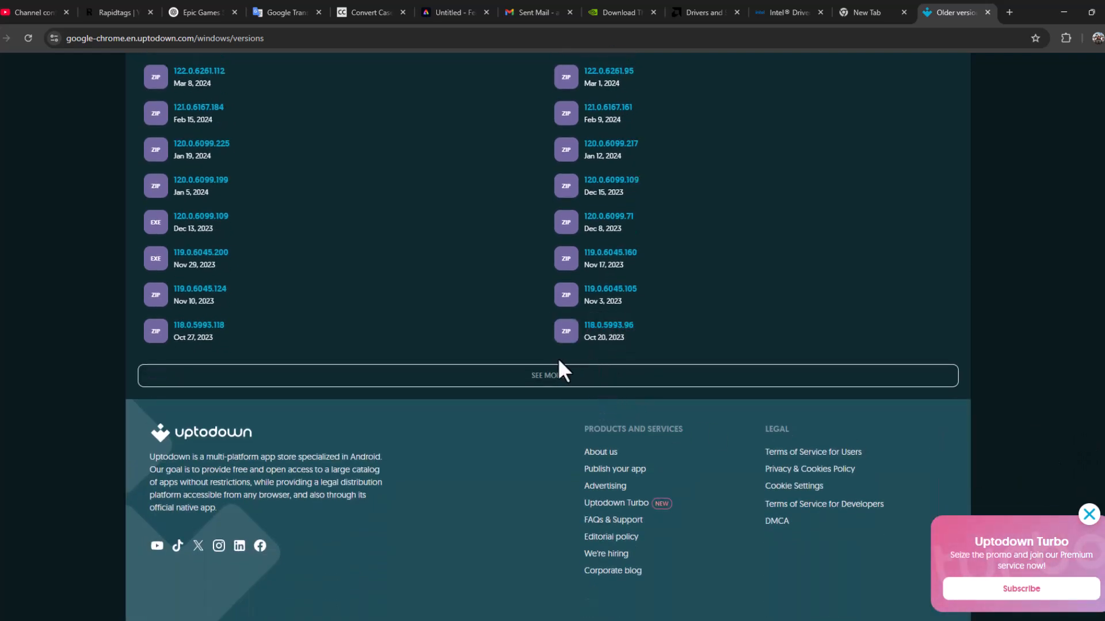
pyautogui.click(545, 375)
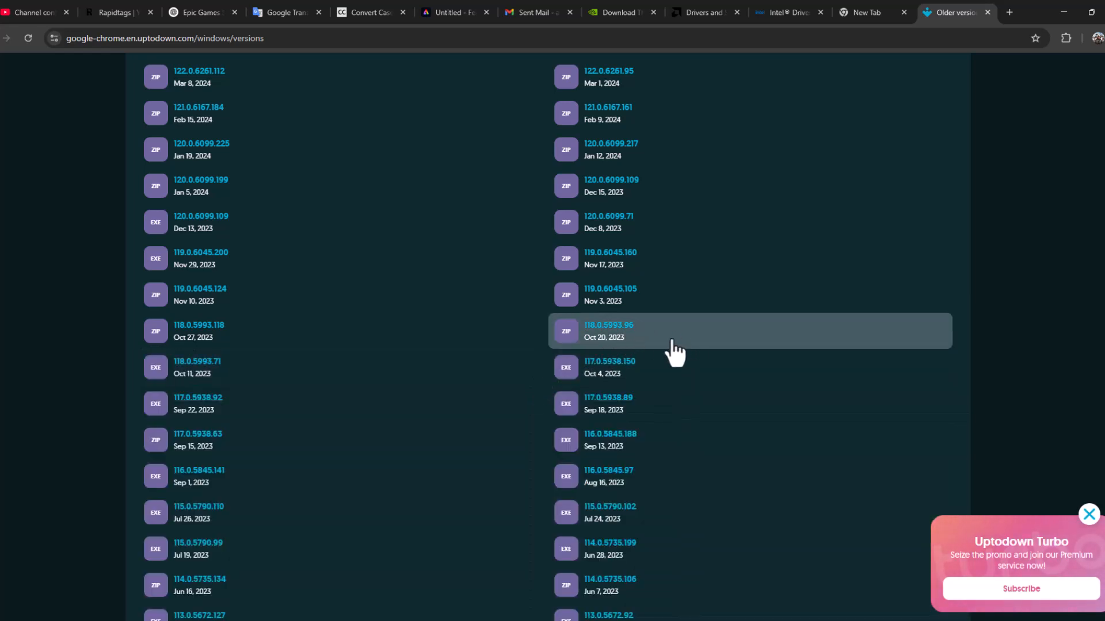
pyautogui.scroll(-3)
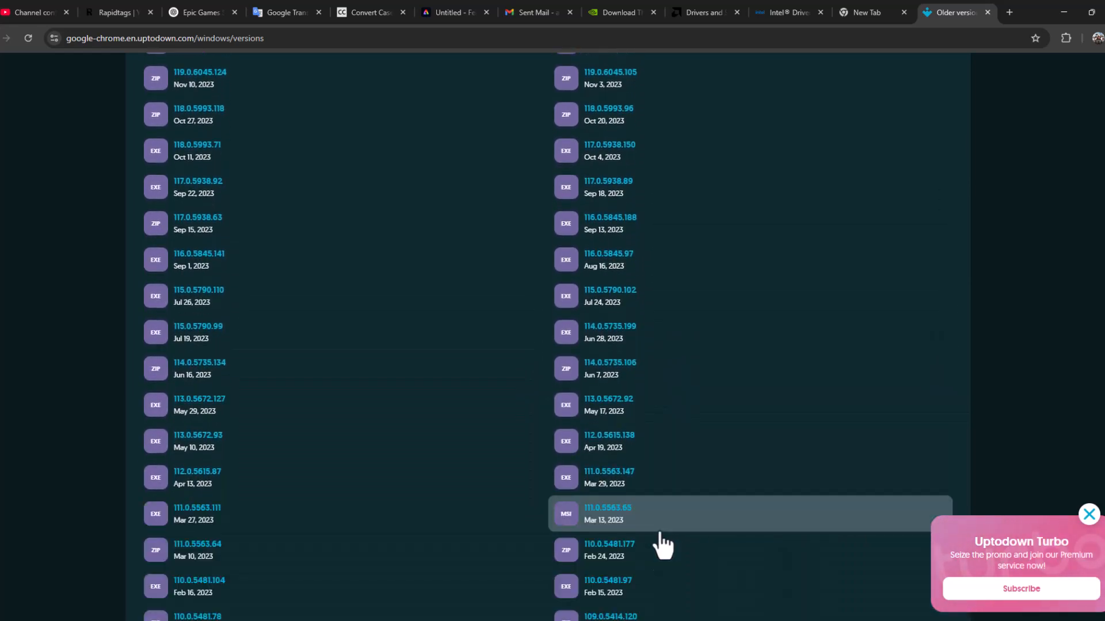
pyautogui.scroll(-3)
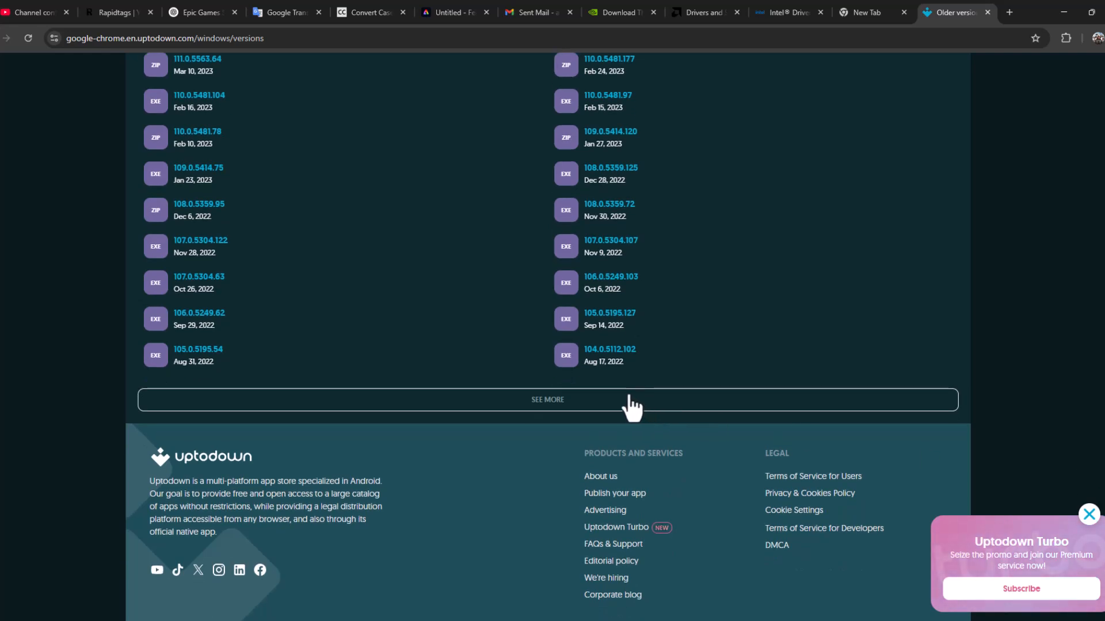
pyautogui.moveTo(608, 210)
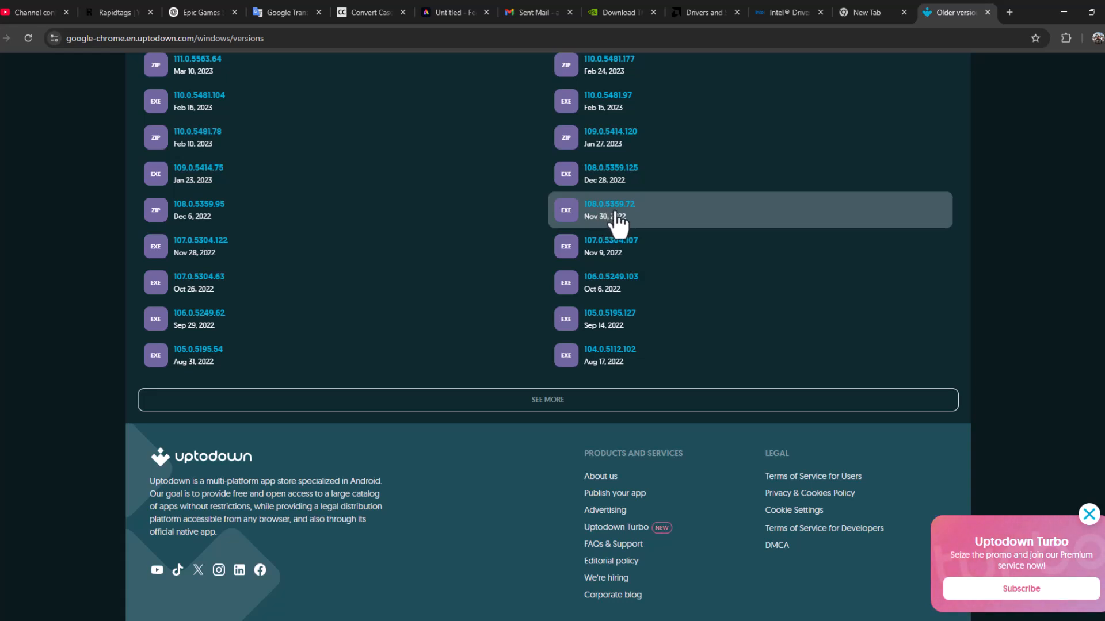
pyautogui.moveTo(641, 222)
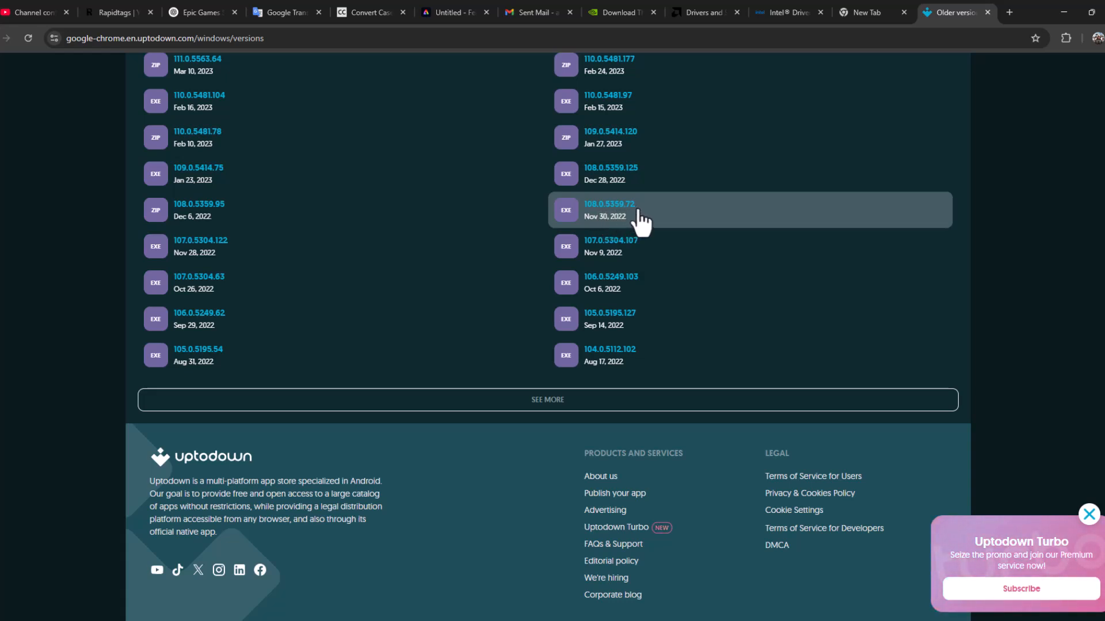
# Step: Download the Chrome 108.0.5359.72 installer (1,394 KB) and confirm it finished
pyautogui.click(609, 210)
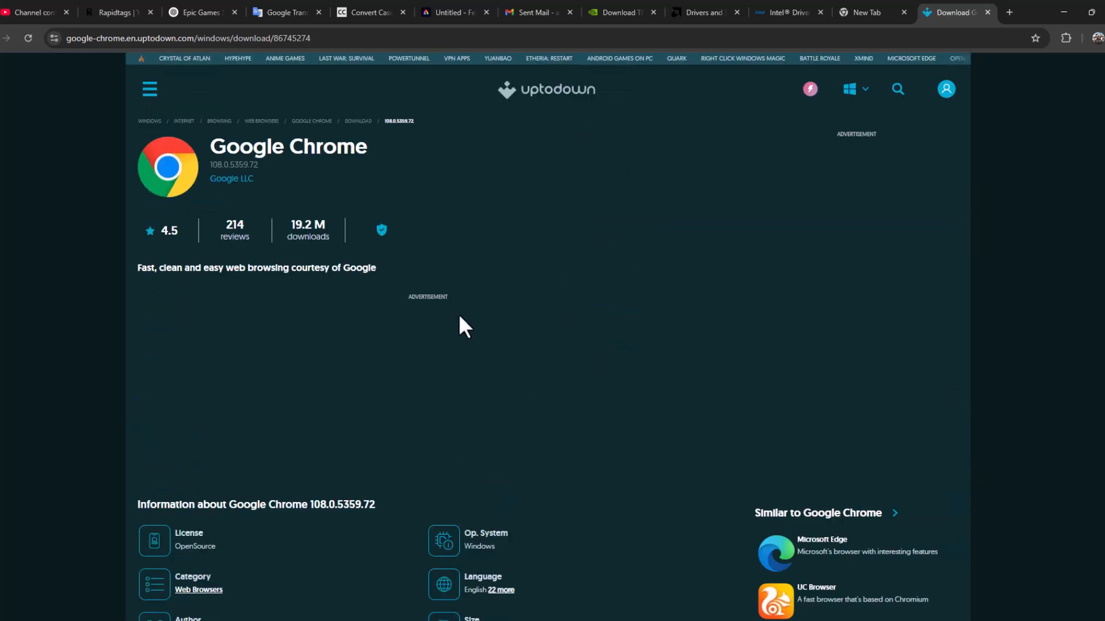
pyautogui.scroll(-3)
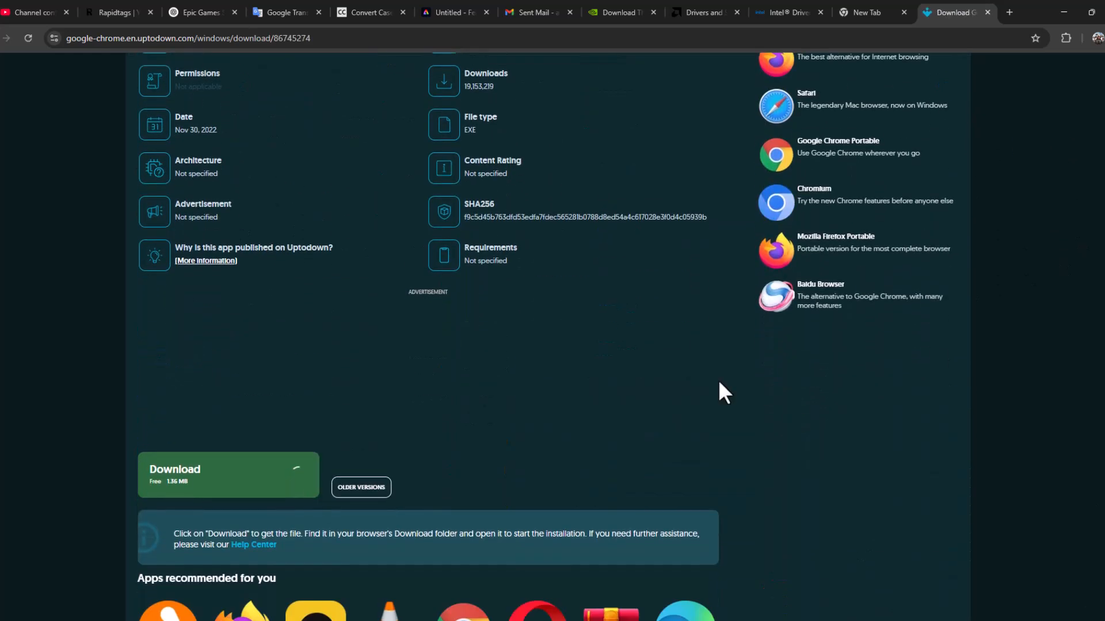
pyautogui.click(227, 474)
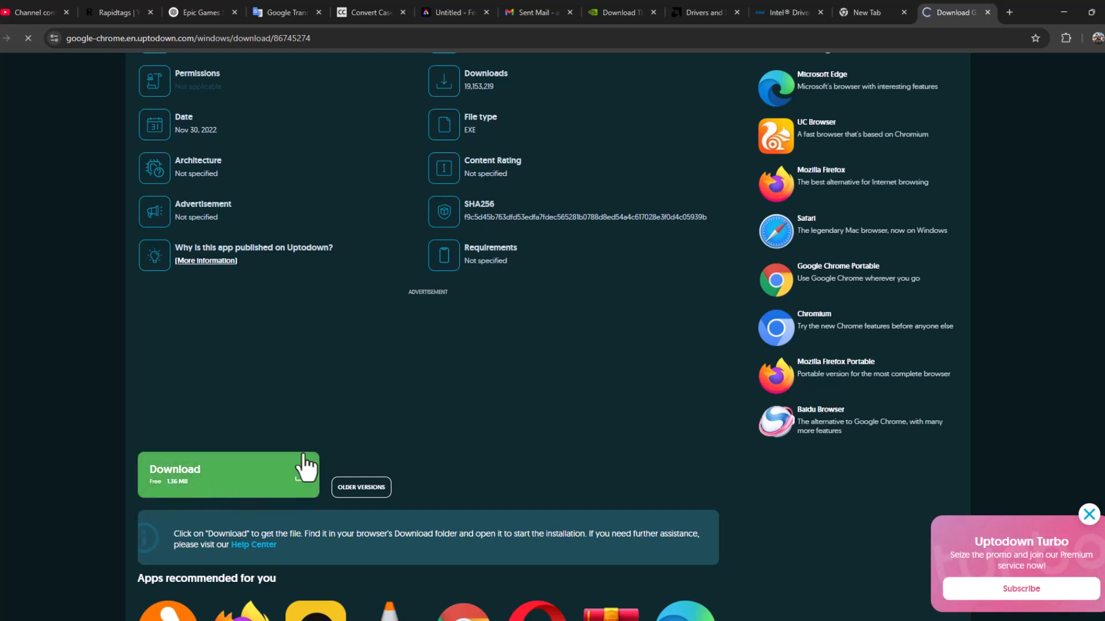
pyautogui.click(228, 473)
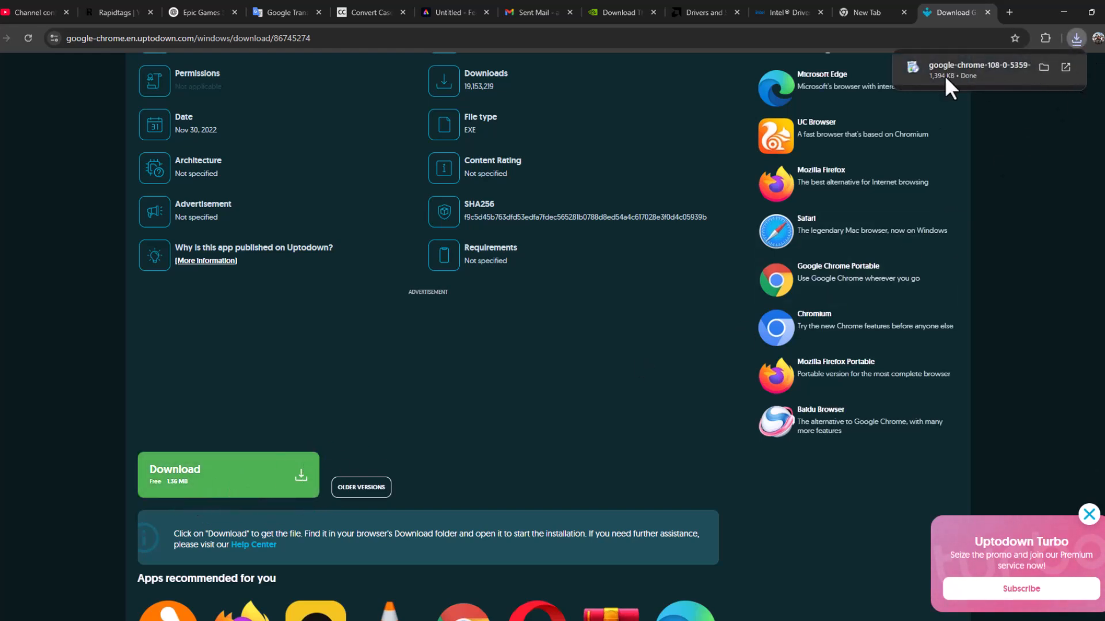
pyautogui.click(1044, 66)
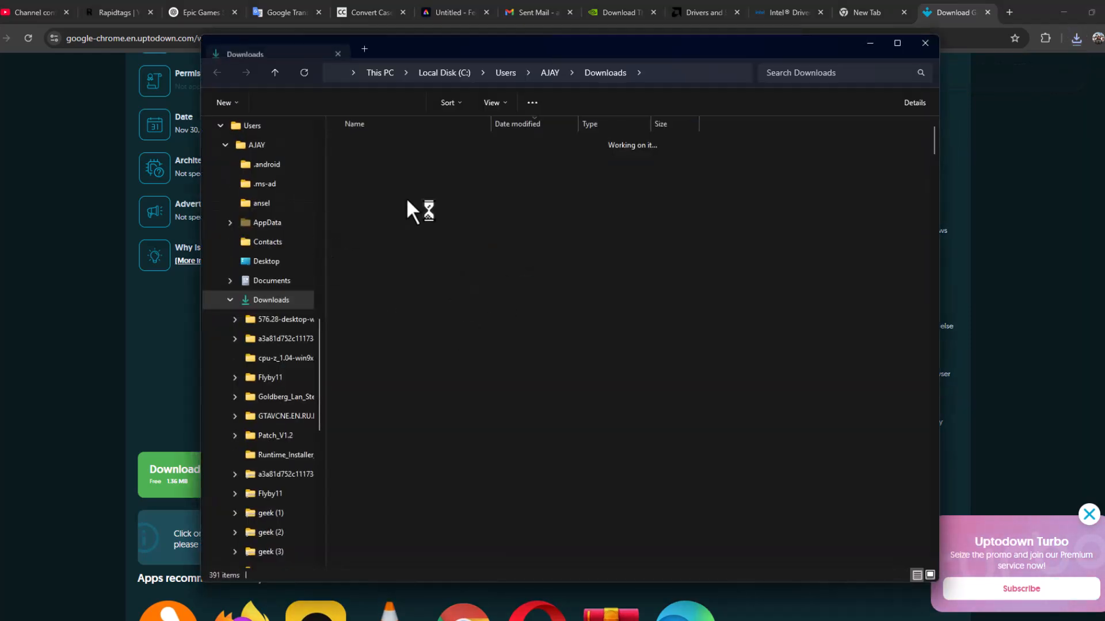
pyautogui.rightClick(398, 159)
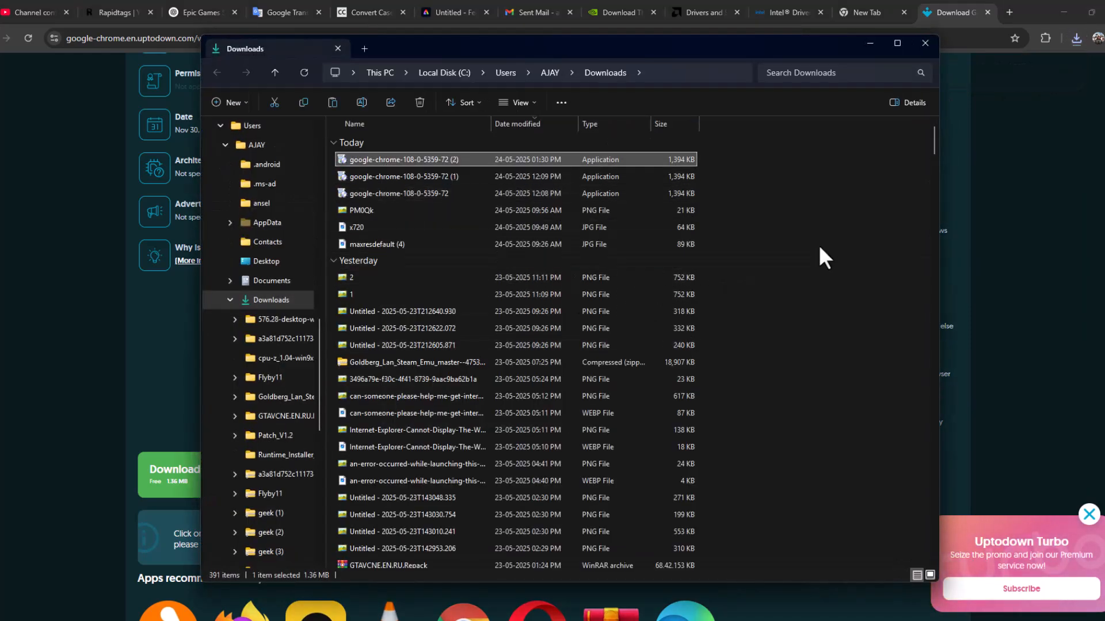
pyautogui.moveTo(766, 325)
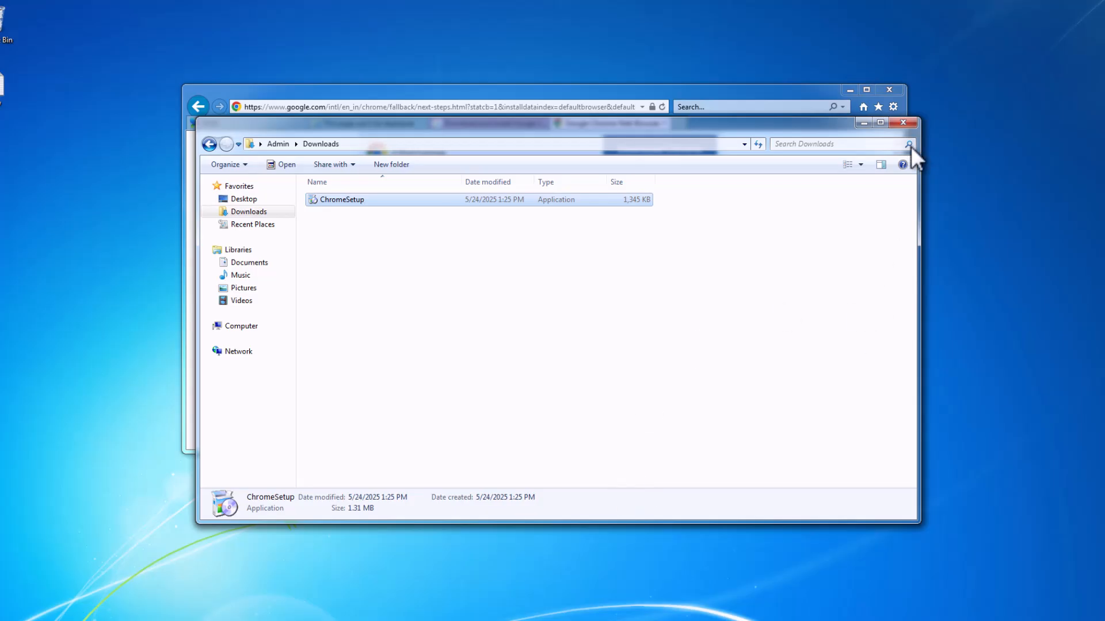
pyautogui.moveTo(560, 486)
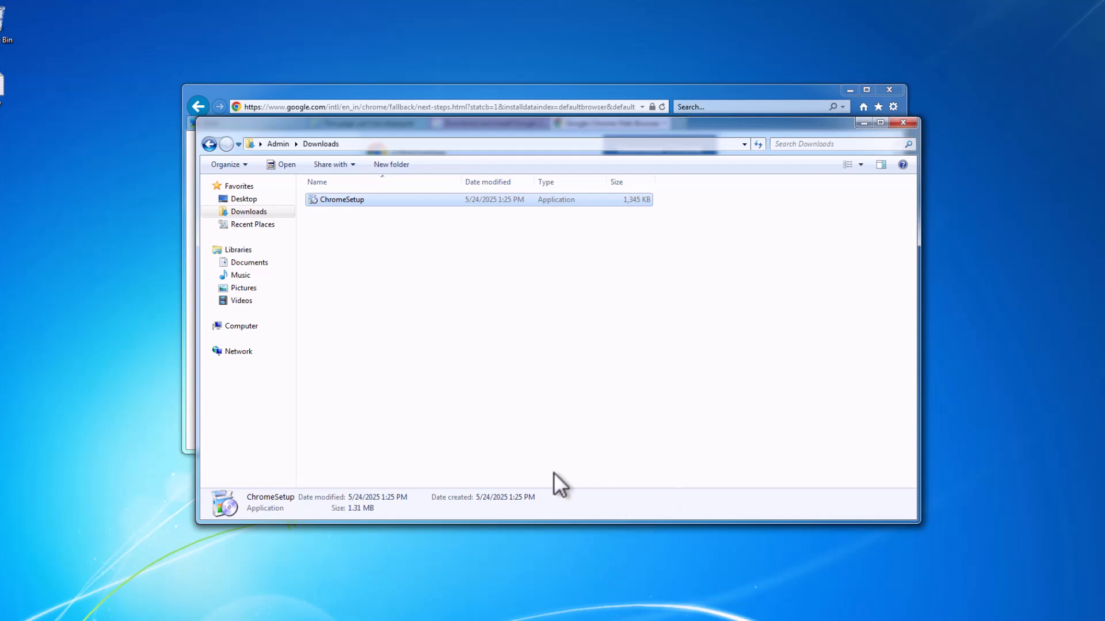
# Step: Paste the Chrome 108 installer onto the Windows 7 desktop
pyautogui.rightClick(48, 226)
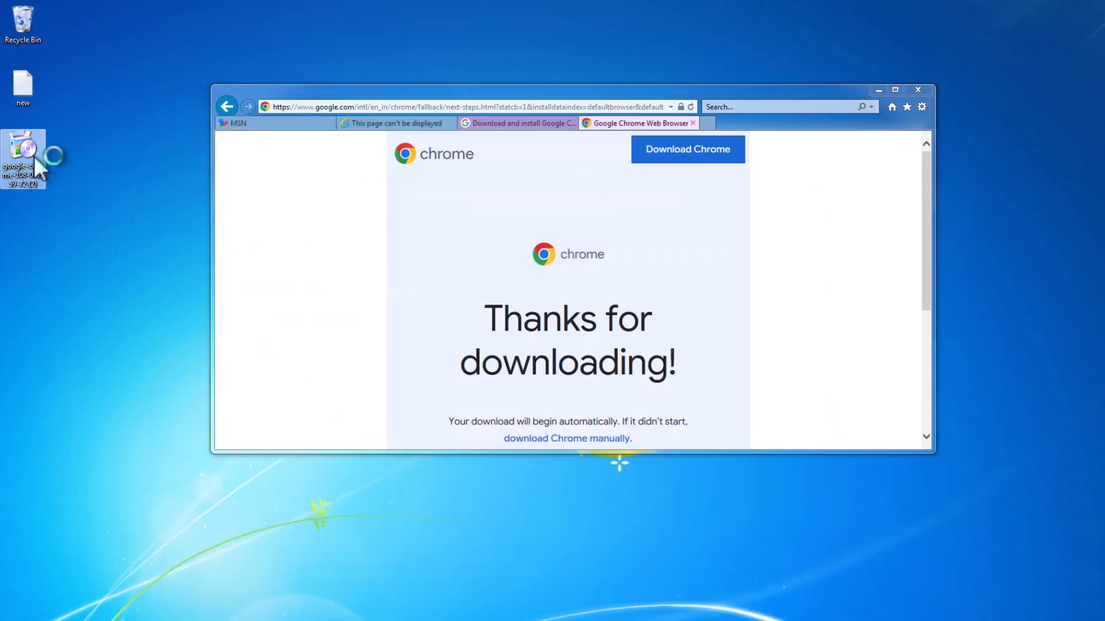
# Step: Run the Chrome 108 installer from the desktop and allow it through User Account Control
pyautogui.doubleClick(23, 152)
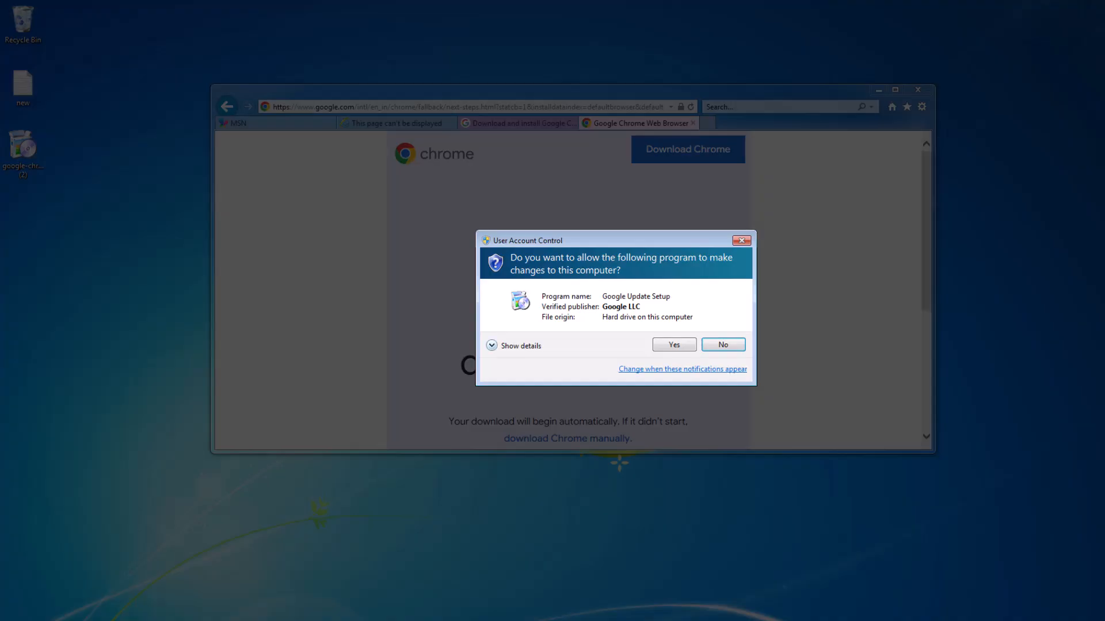
pyautogui.click(673, 344)
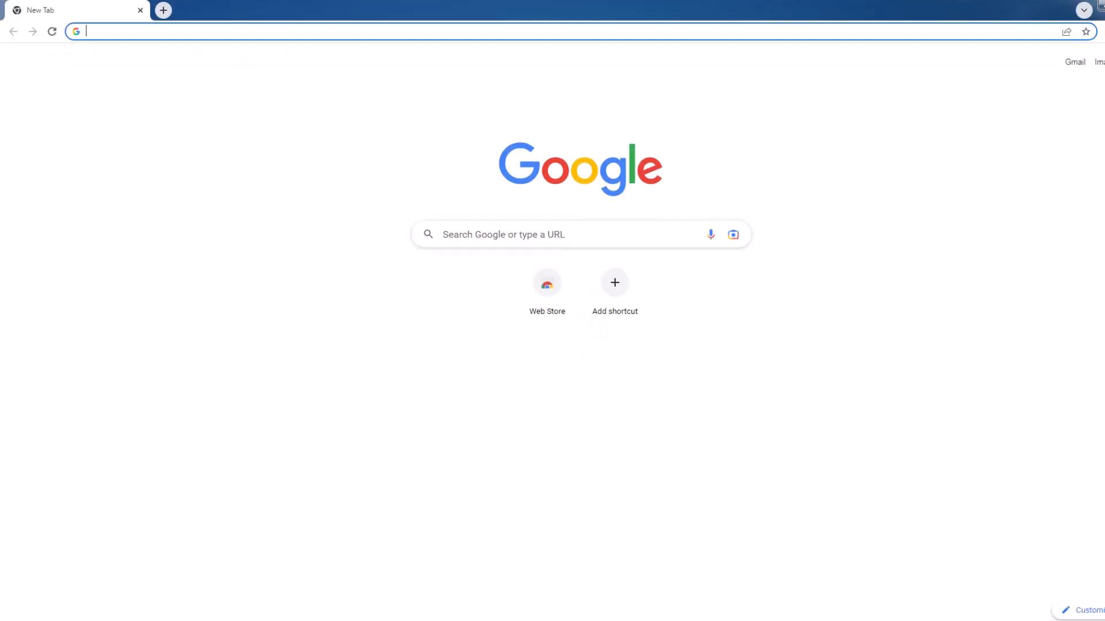
# Step: Search Google for 'uptodown' in Chrome 108 via the 'updown' address-bar suggestion
pyautogui.click(282, 31)
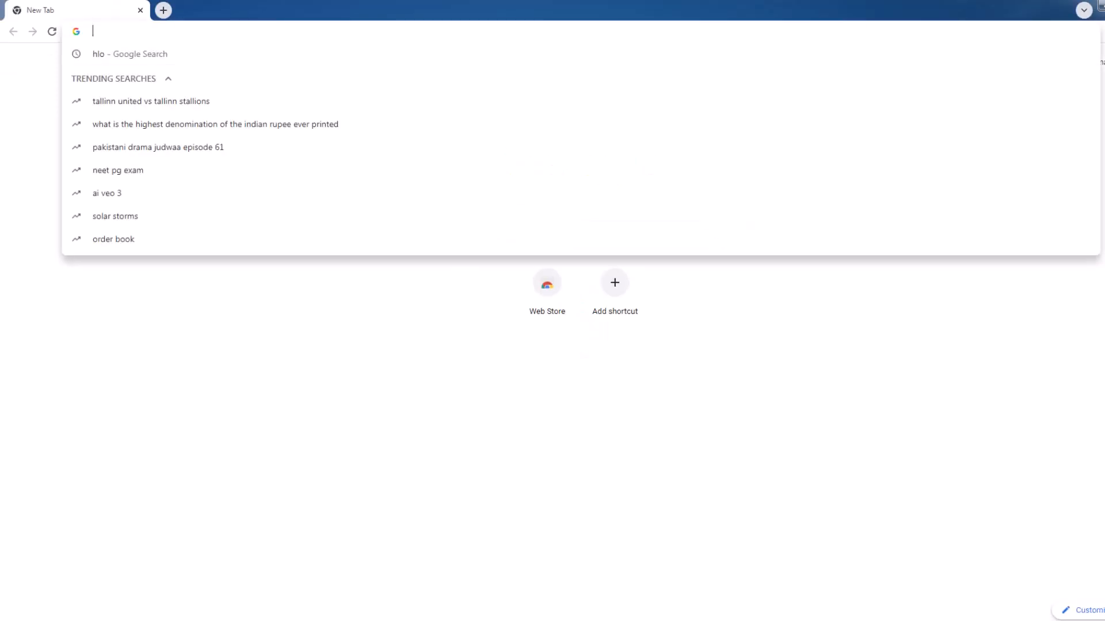
pyautogui.write('up')
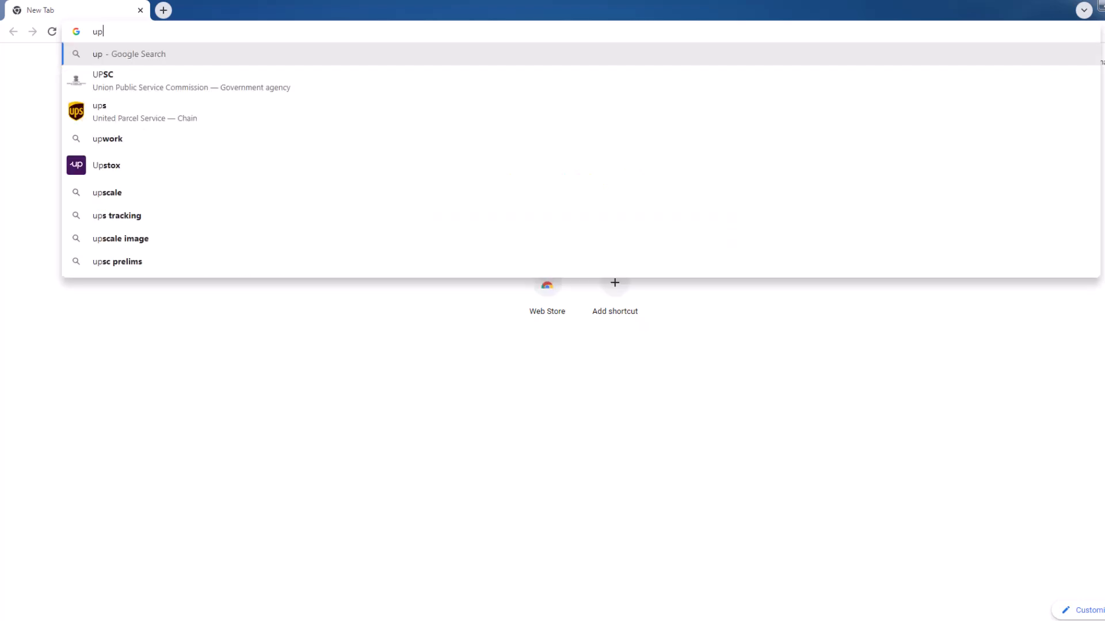
pyautogui.write('down')
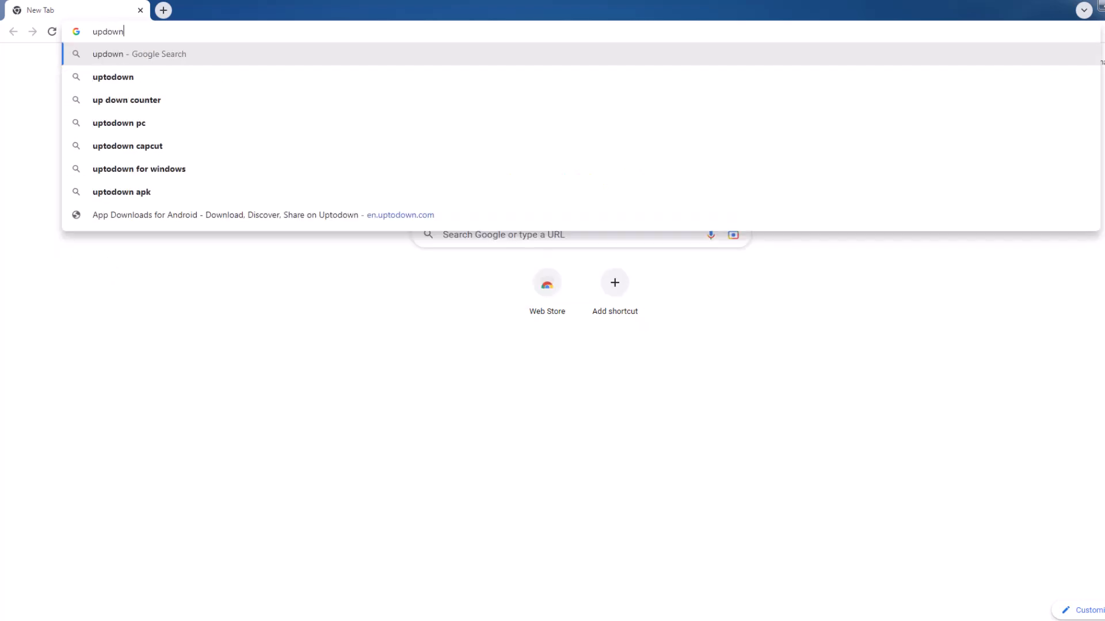
pyautogui.click(113, 76)
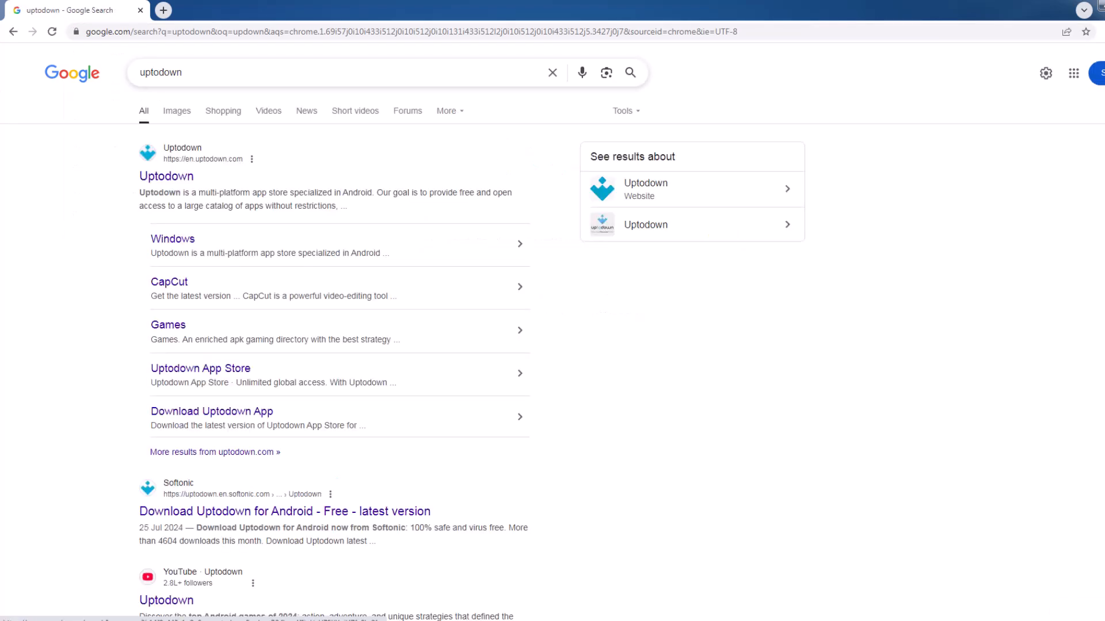